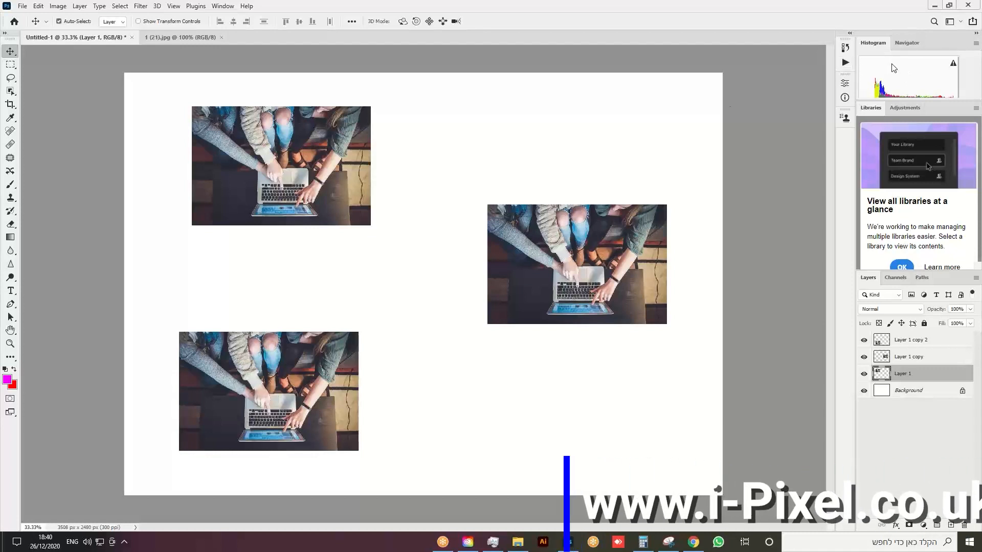
{"action": "mouse_move", "coordinate": [501, 80]}
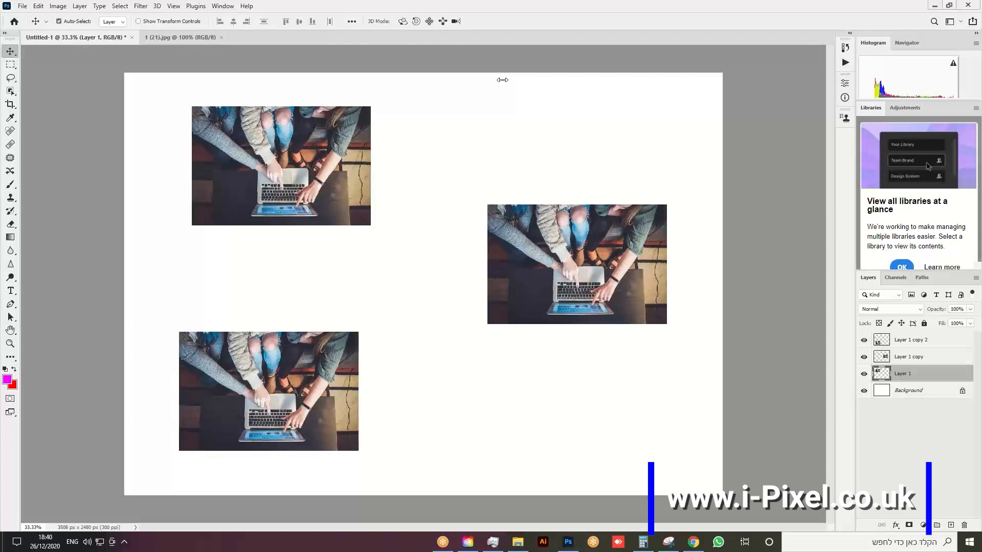
{"action": "mouse_move", "coordinate": [263, 163]}
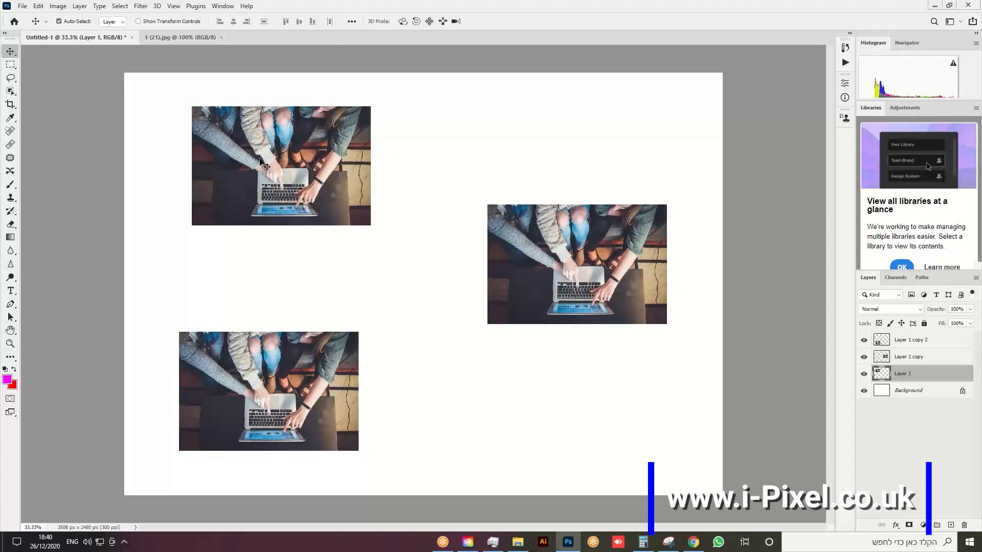
{"action": "mouse_move", "coordinate": [94, 72]}
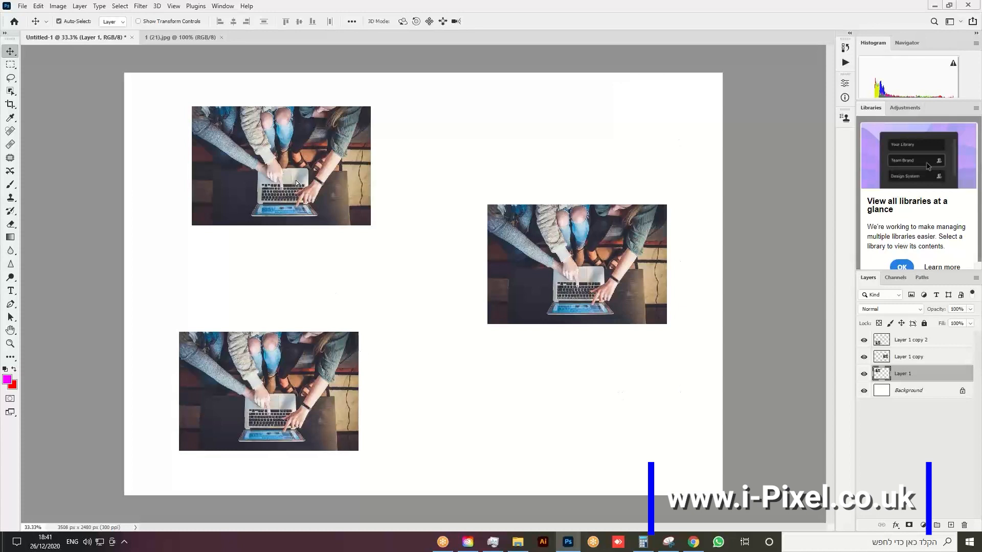
Step: Stroke the top-left laptop photo with a 12 px blue-grey border
{"action": "left_click", "coordinate": [39, 6]}
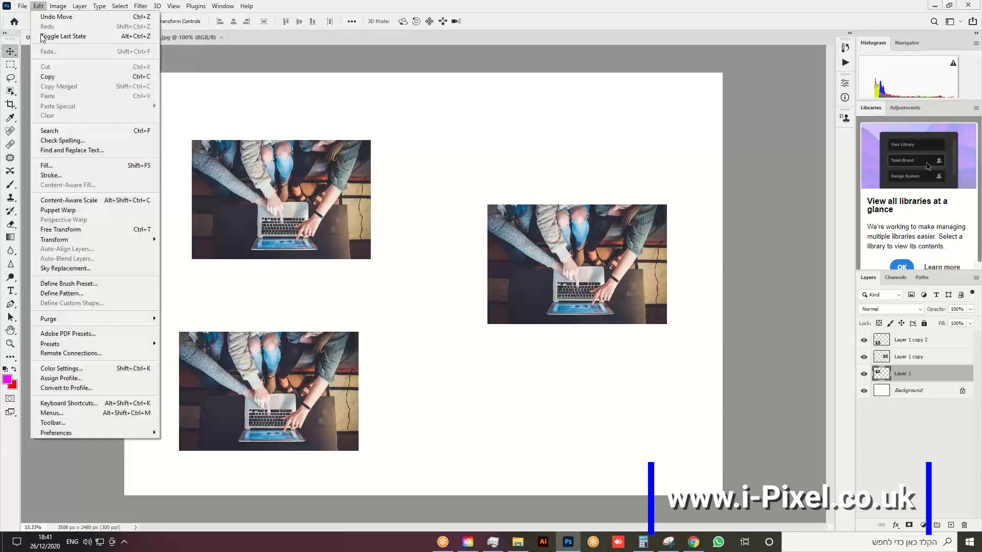
{"action": "left_click", "coordinate": [51, 176]}
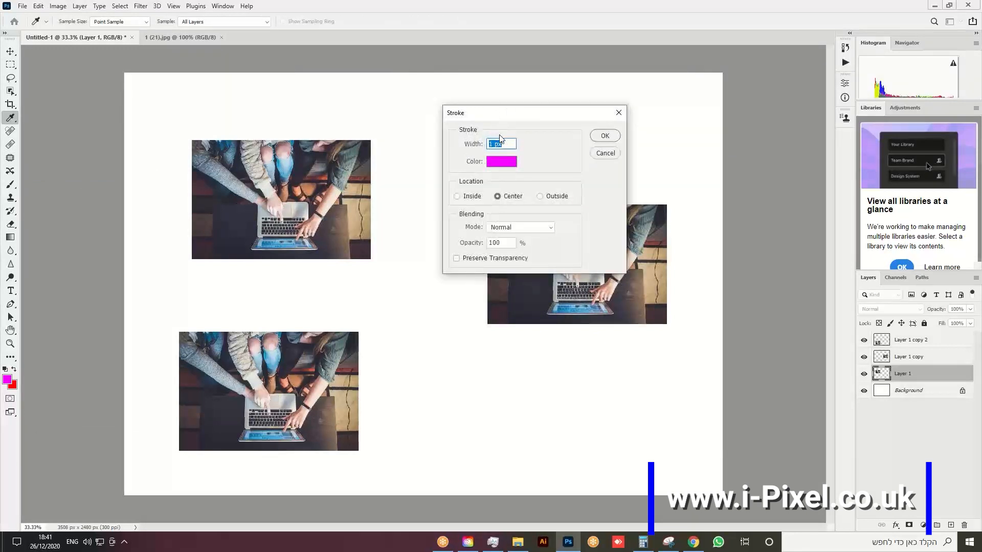
{"action": "type", "text": "12"}
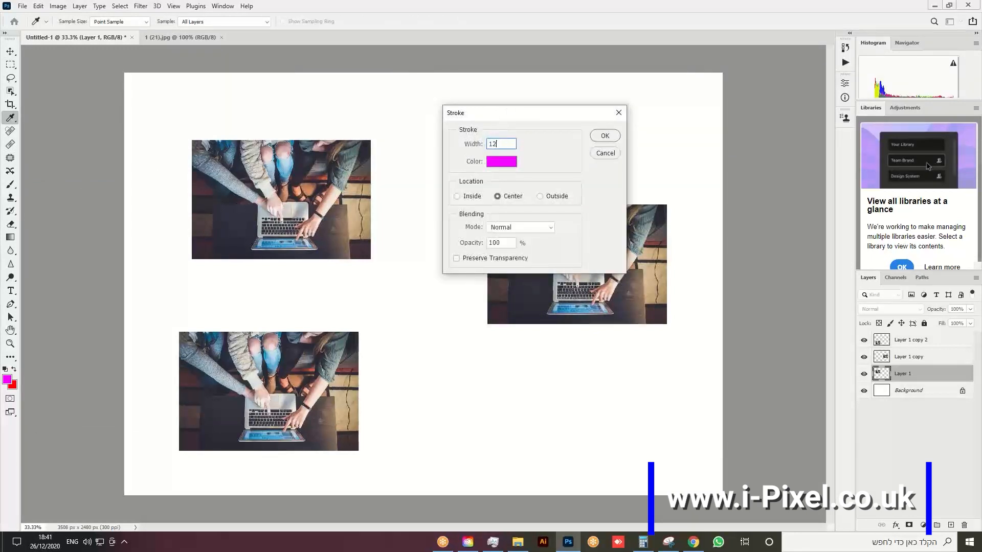
{"action": "left_click", "coordinate": [501, 162]}
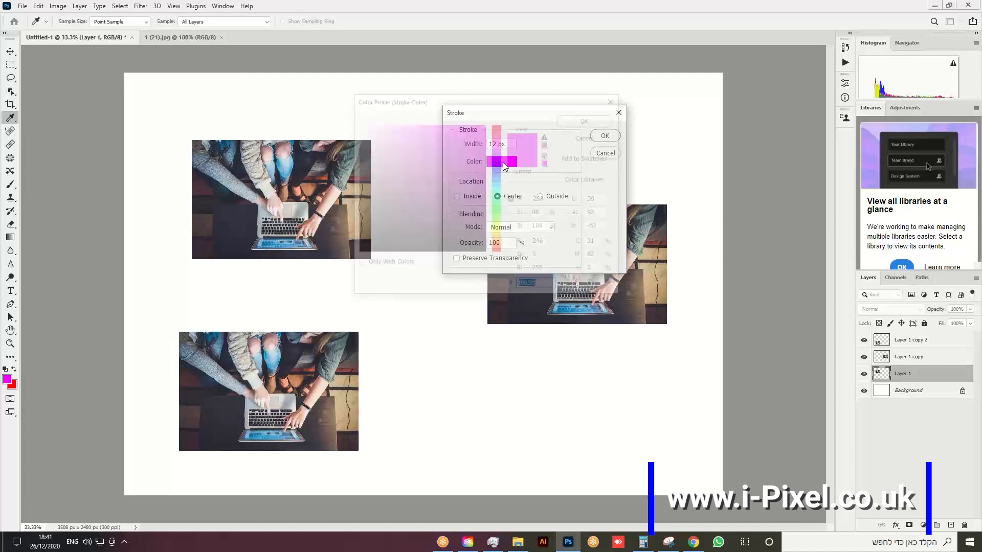
{"action": "left_click", "coordinate": [501, 161]}
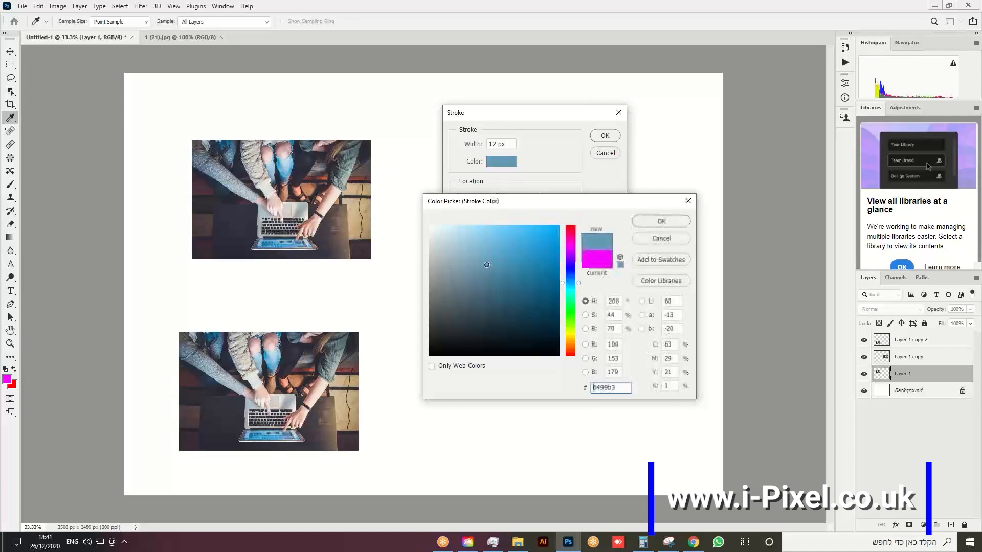
{"action": "left_click", "coordinate": [660, 221]}
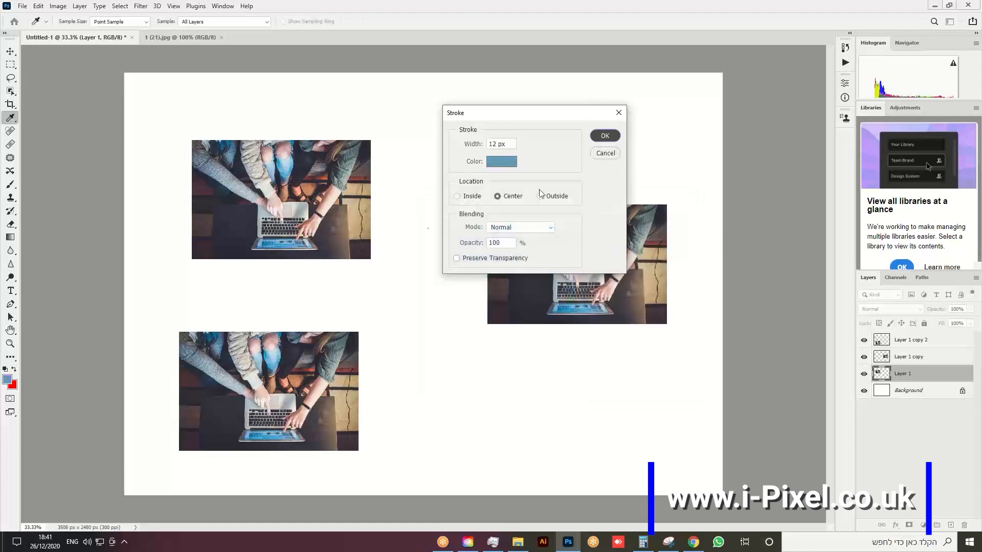
{"action": "left_click", "coordinate": [603, 136]}
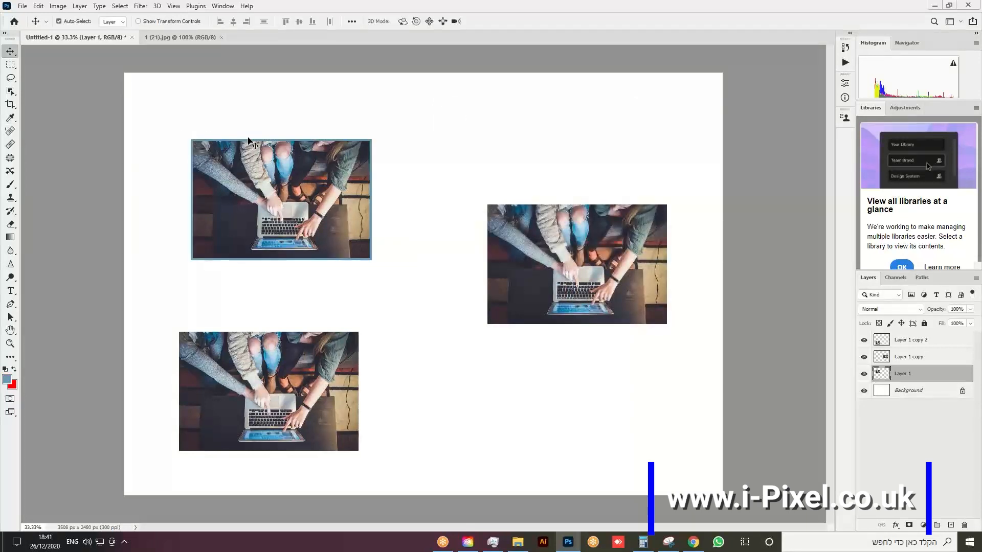
{"action": "mouse_move", "coordinate": [369, 145]}
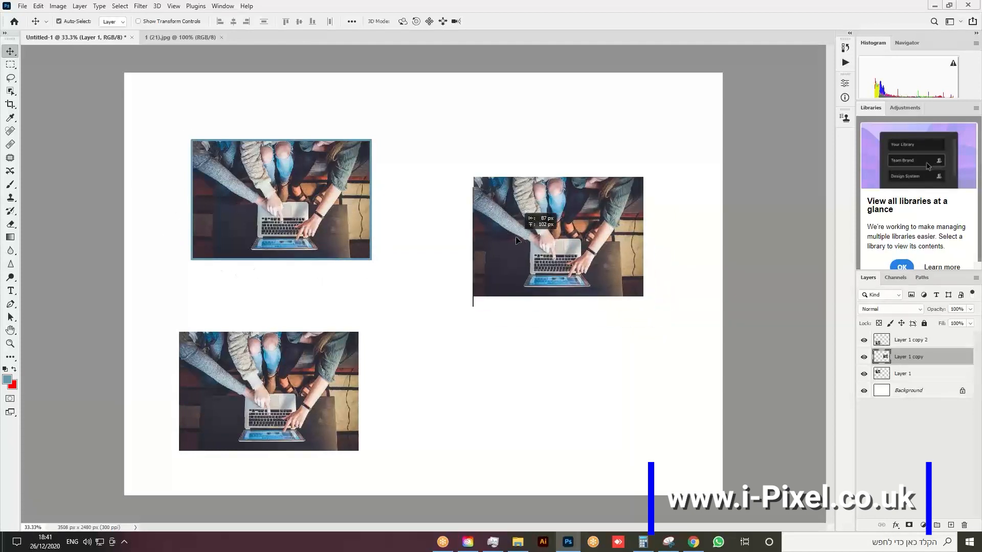
Step: Delete vertical and horizontal marquee strips from the right-hand photo, then deselect
{"action": "left_click", "coordinate": [10, 63]}
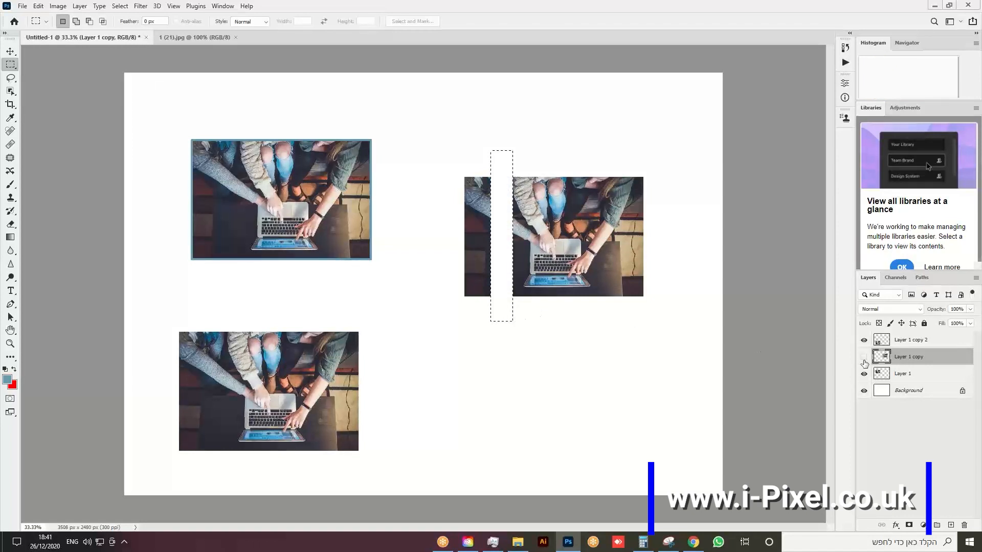
{"action": "left_click", "coordinate": [864, 363]}
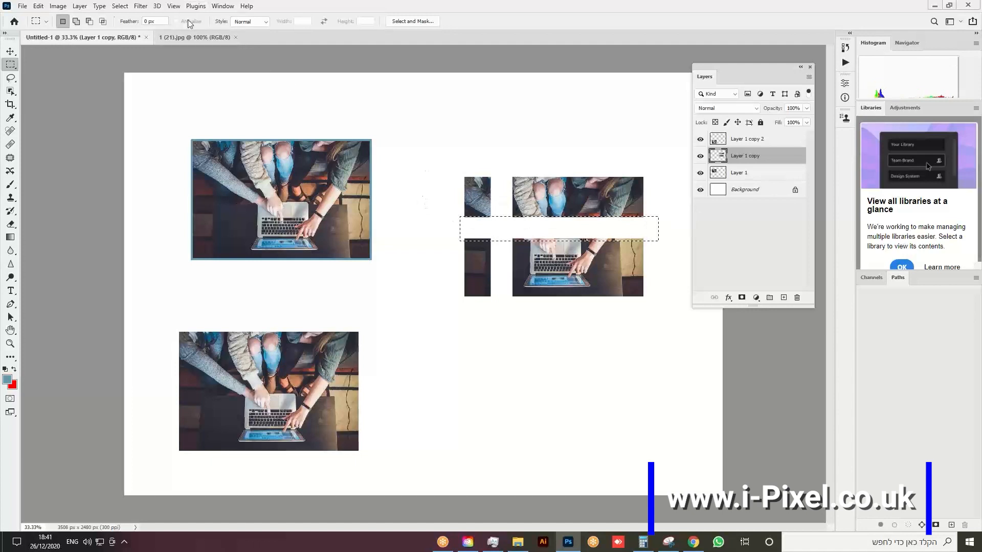
{"action": "left_click", "coordinate": [119, 5]}
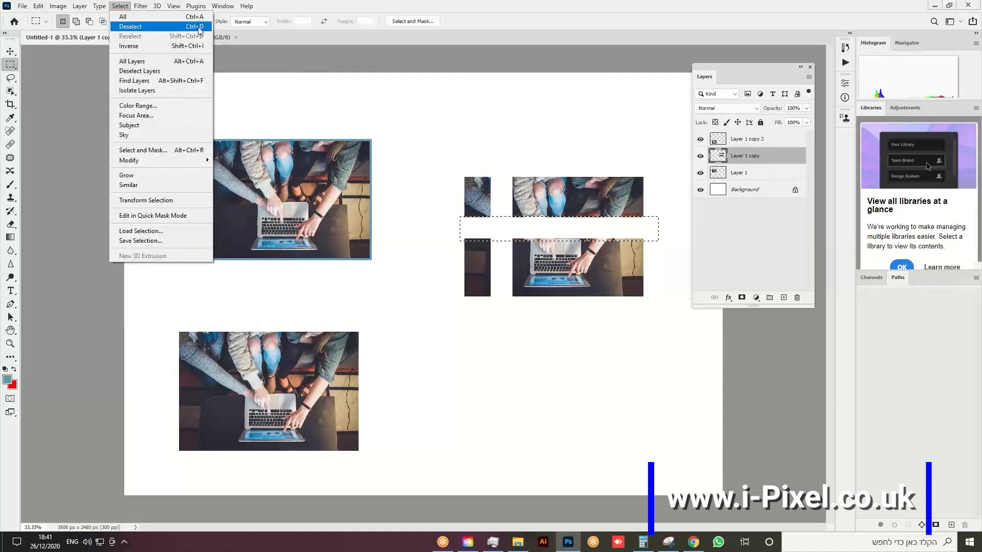
{"action": "left_click", "coordinate": [130, 26]}
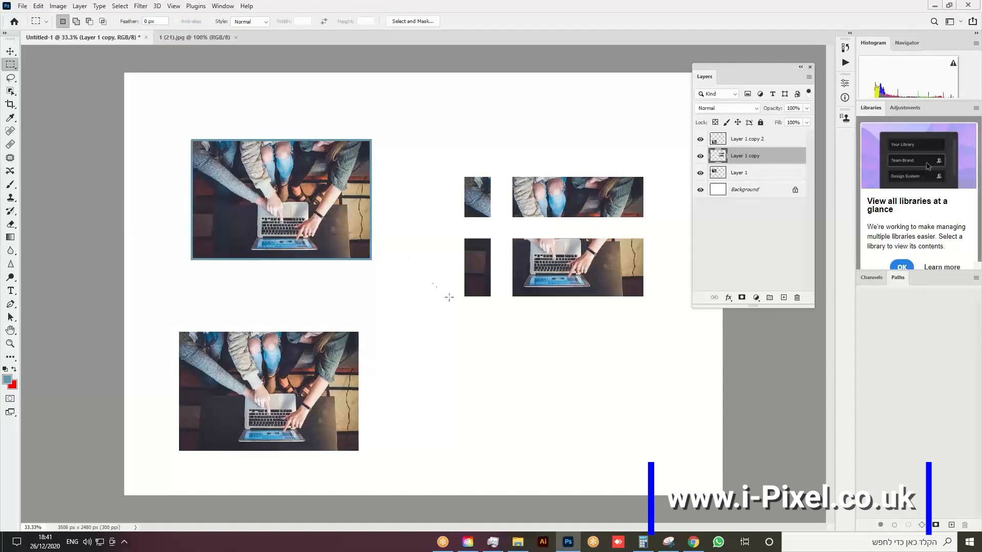
Step: Apply a 40 px stroke in a dark colour through Edit > Stroke
{"action": "left_click", "coordinate": [38, 5]}
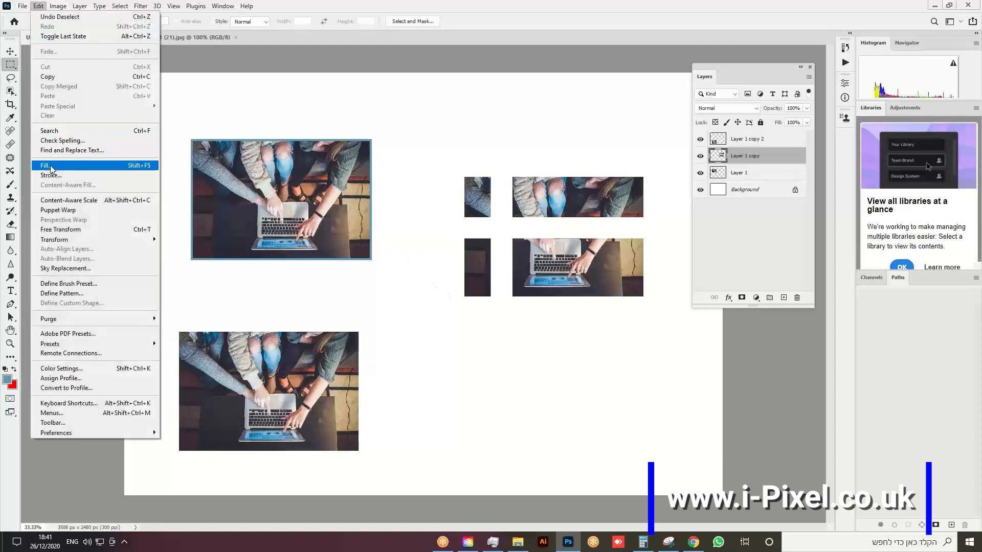
{"action": "left_click", "coordinate": [50, 174]}
{"action": "type", "text": "40"}
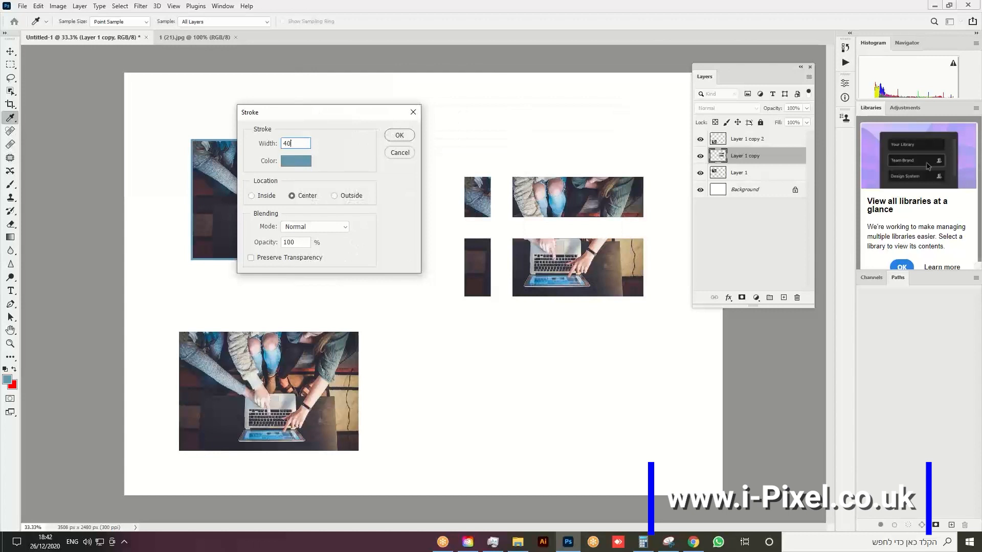
{"action": "left_click", "coordinate": [295, 161]}
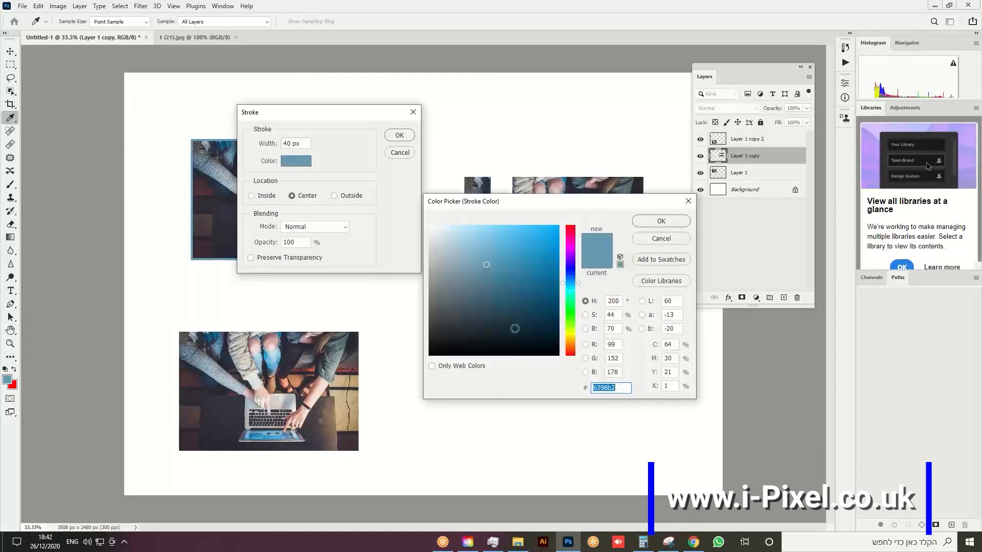
{"action": "left_click", "coordinate": [660, 238]}
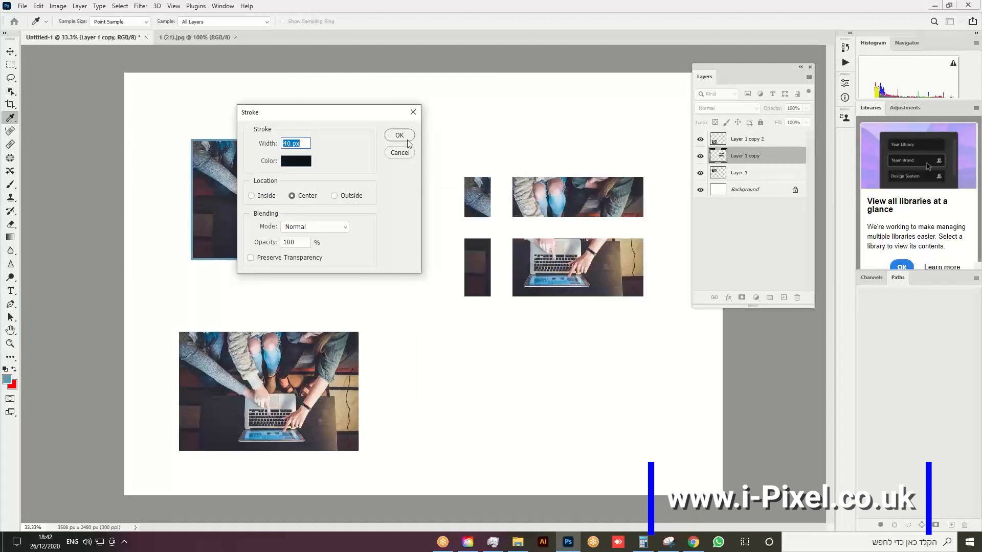
{"action": "left_click", "coordinate": [399, 135]}
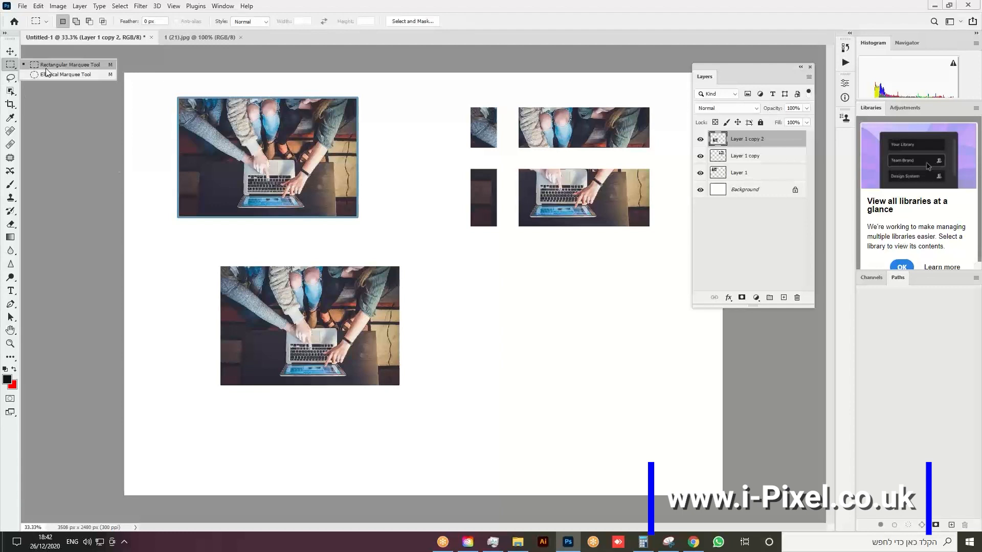
Step: Select a circle on the bottom photo, invert it, delete the surroundings, and deselect
{"action": "left_click", "coordinate": [68, 74]}
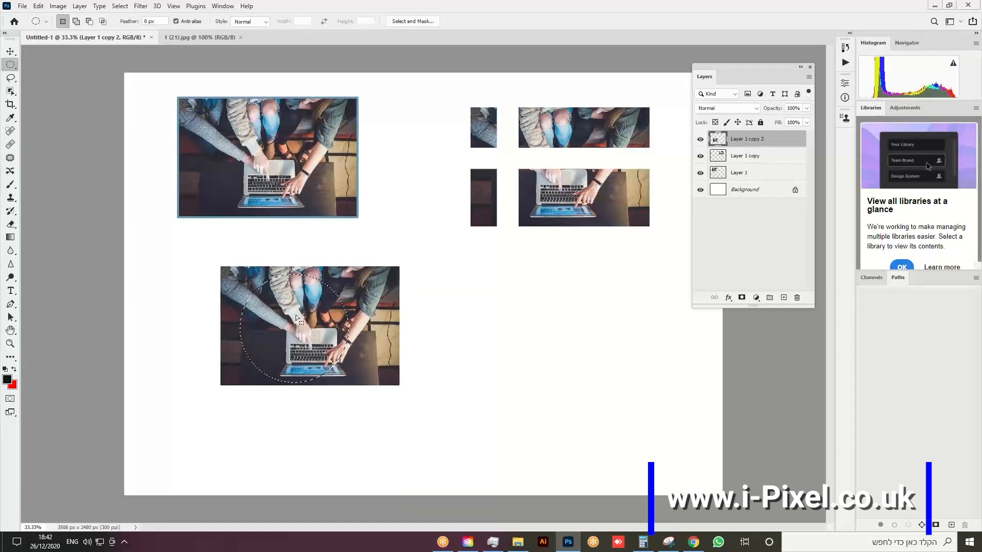
{"action": "right_click", "coordinate": [298, 318]}
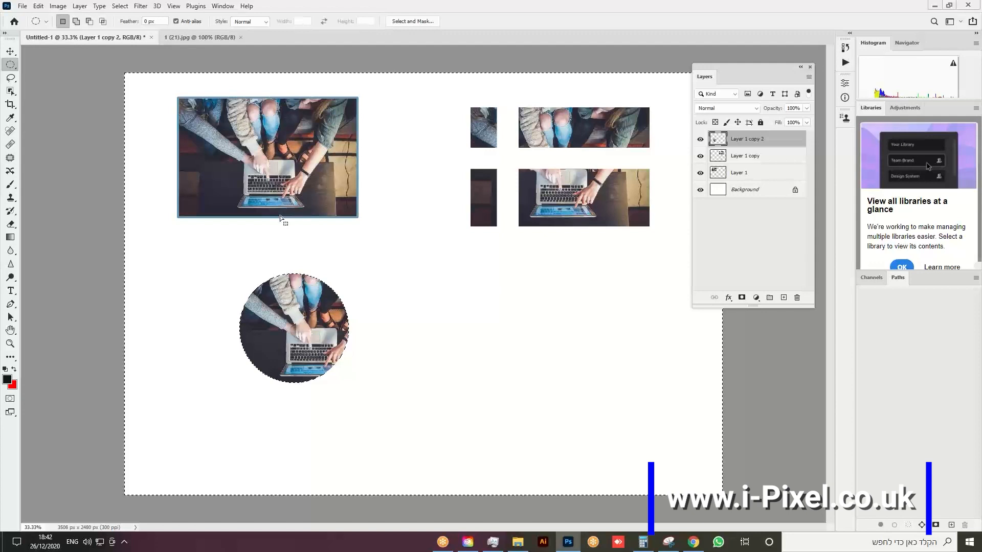
{"action": "left_click", "coordinate": [120, 6]}
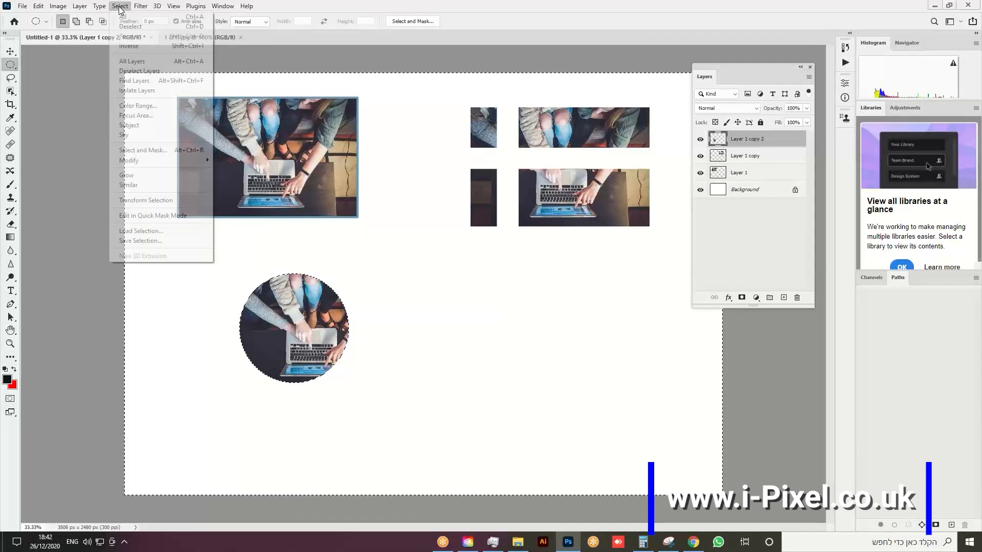
{"action": "left_click", "coordinate": [129, 26]}
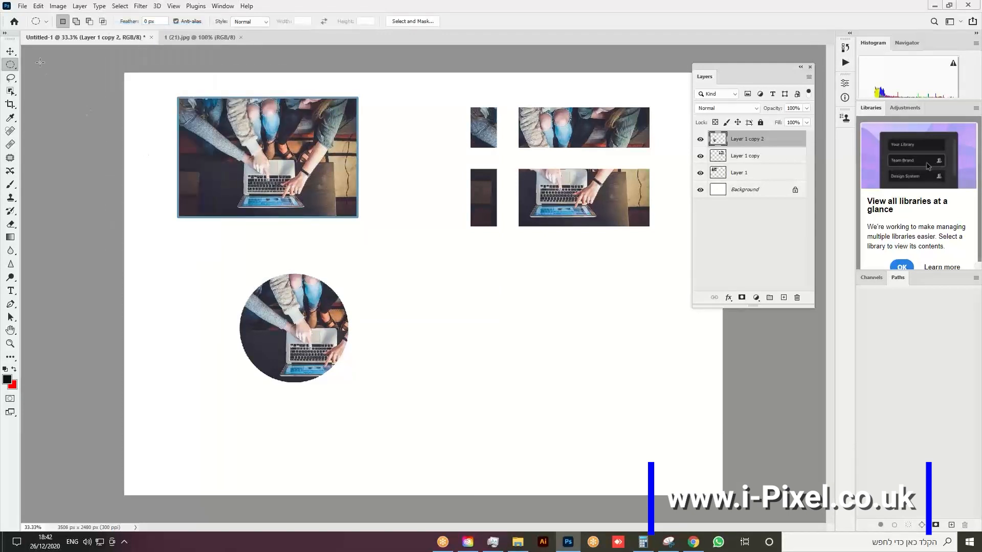
Step: Open Edit > Stroke for the circular photo at 12 px and choose magenta
{"action": "left_click", "coordinate": [38, 5]}
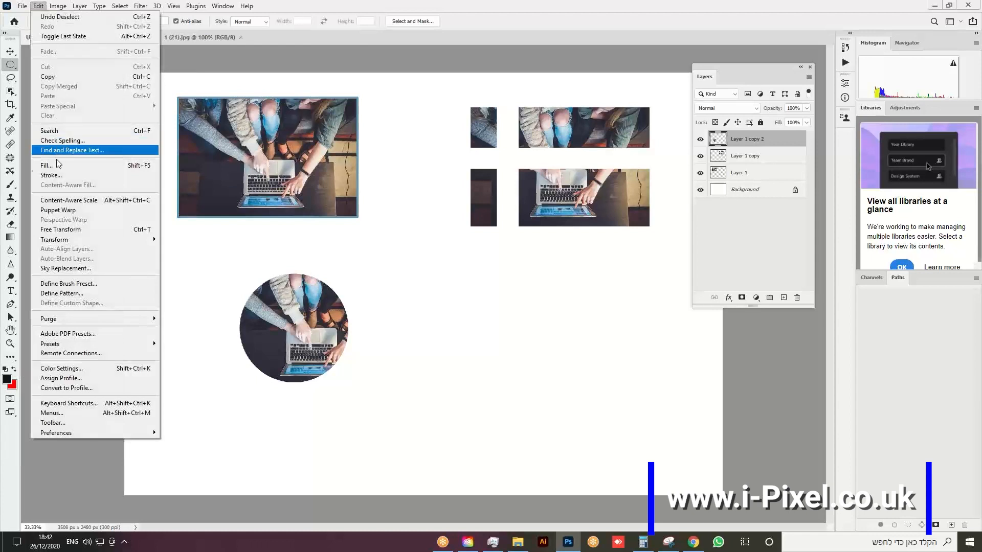
{"action": "left_click", "coordinate": [51, 175]}
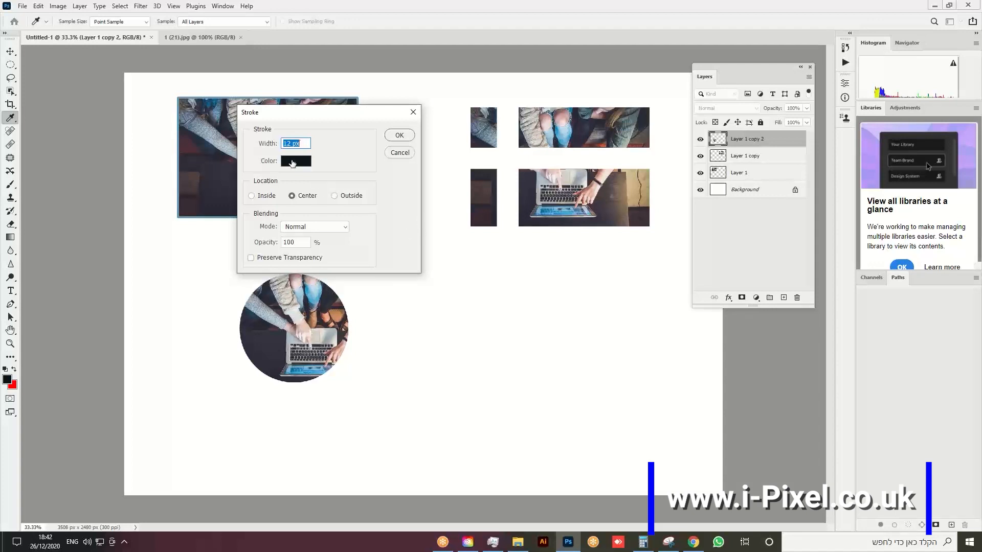
{"action": "left_click", "coordinate": [295, 161]}
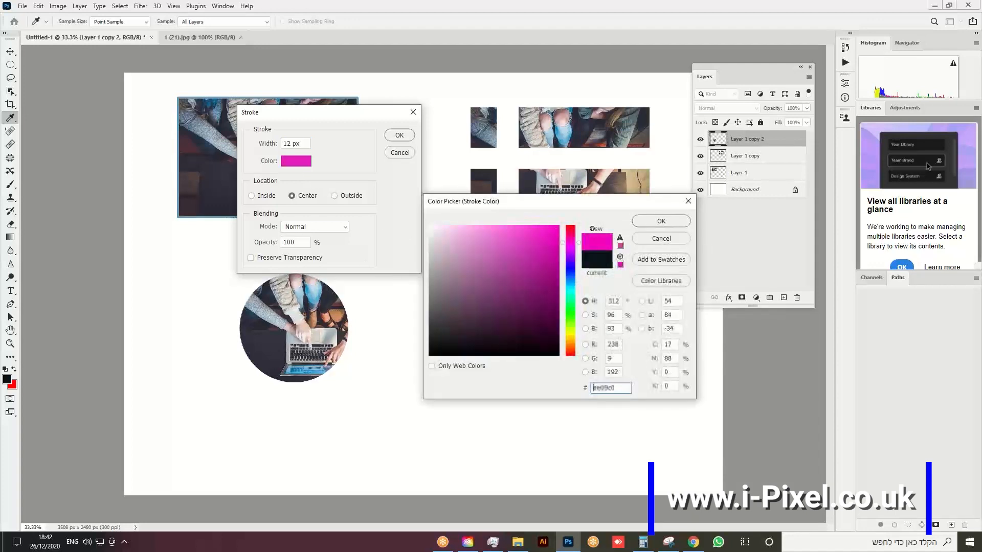
{"action": "left_click", "coordinate": [659, 221]}
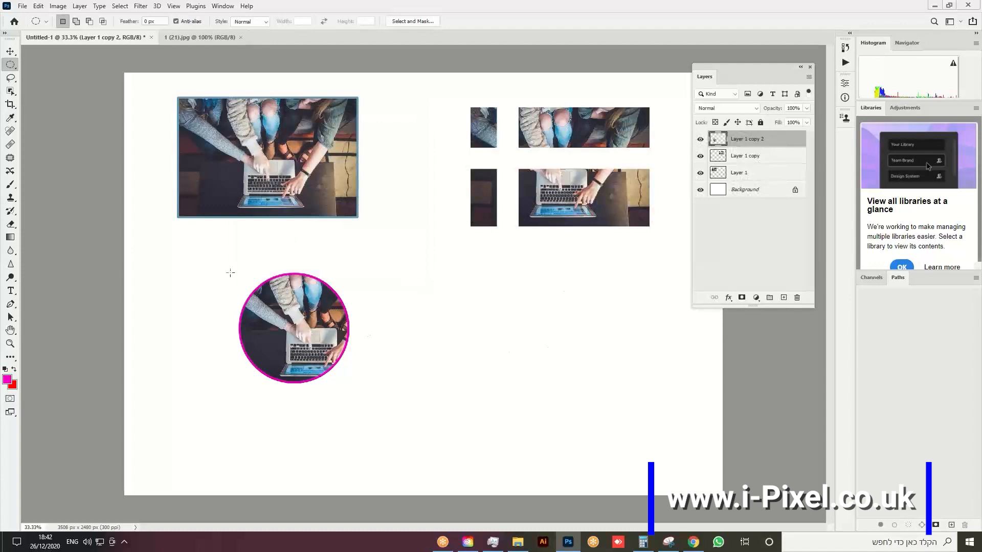
Step: Move the magenta circle up, place a large photo below, and name layers 1 and 1-1
{"action": "left_click", "coordinate": [11, 51]}
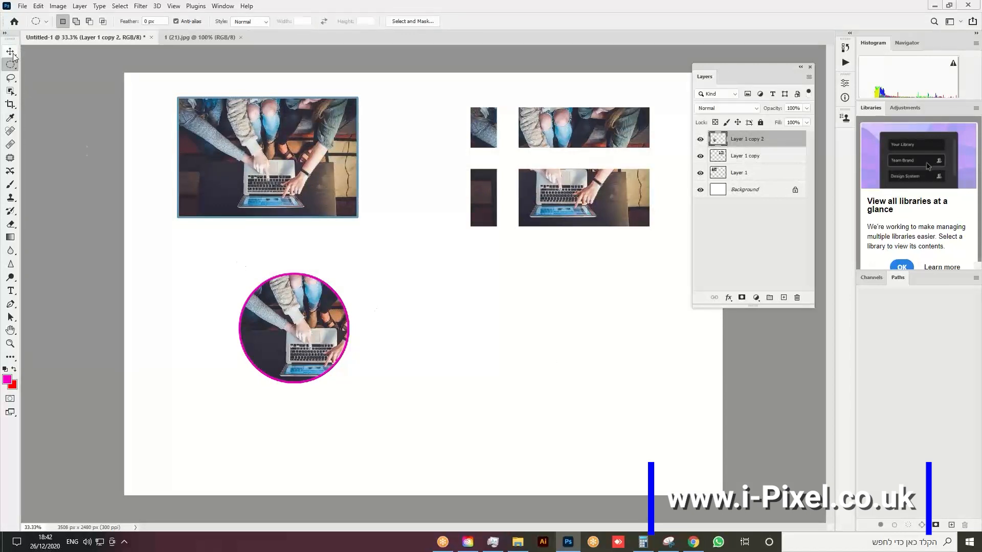
{"action": "left_click", "coordinate": [200, 37]}
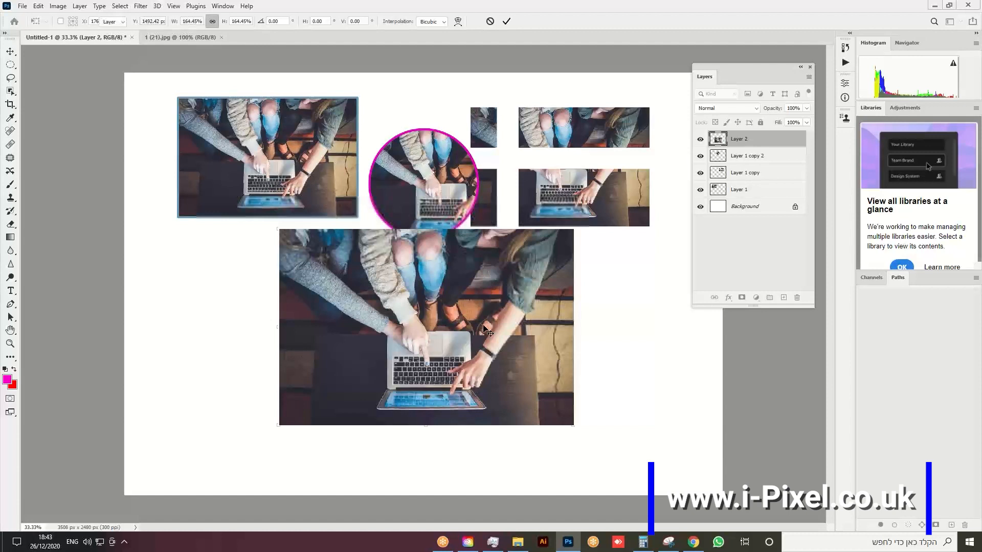
{"action": "left_click", "coordinate": [506, 20]}
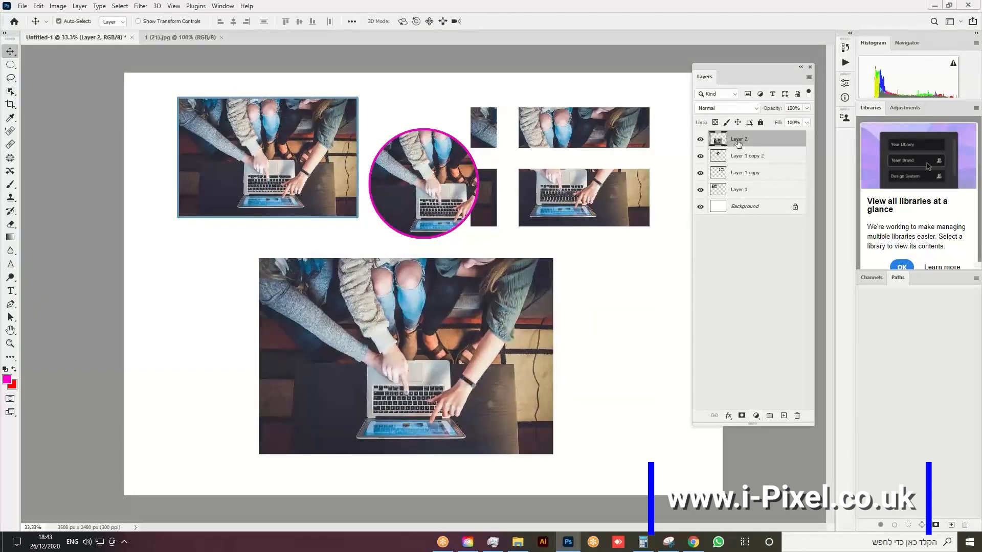
{"action": "double_click", "coordinate": [739, 138]}
{"action": "type", "text": "1"}
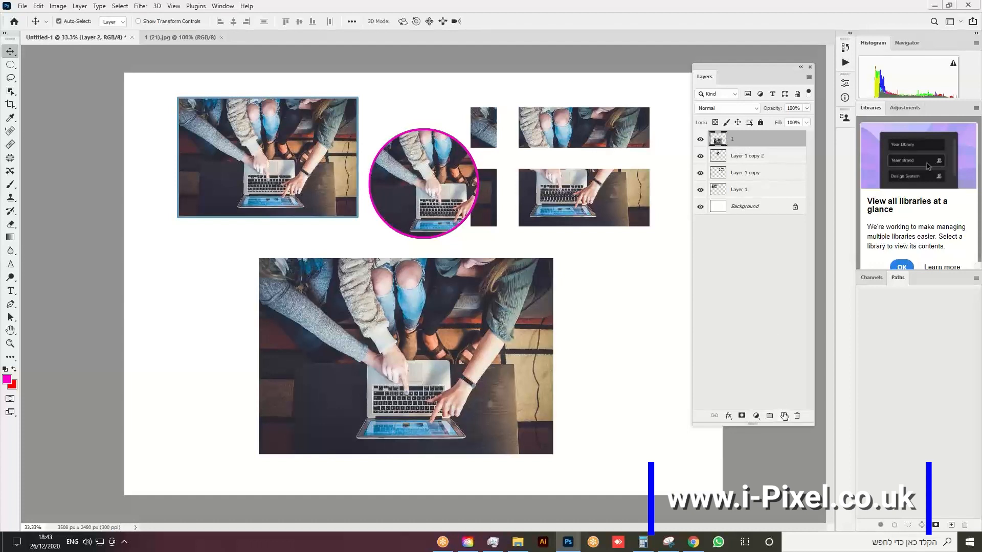
{"action": "double_click", "coordinate": [740, 138]}
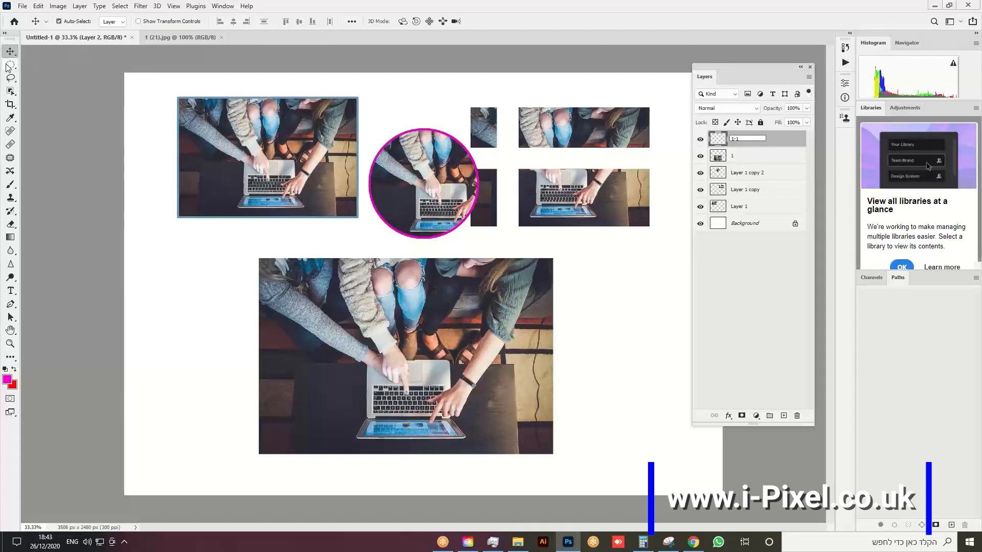
Step: Stroke a rectangular selection inside the large photo with 12 px blue, then deselect
{"action": "left_click", "coordinate": [10, 63]}
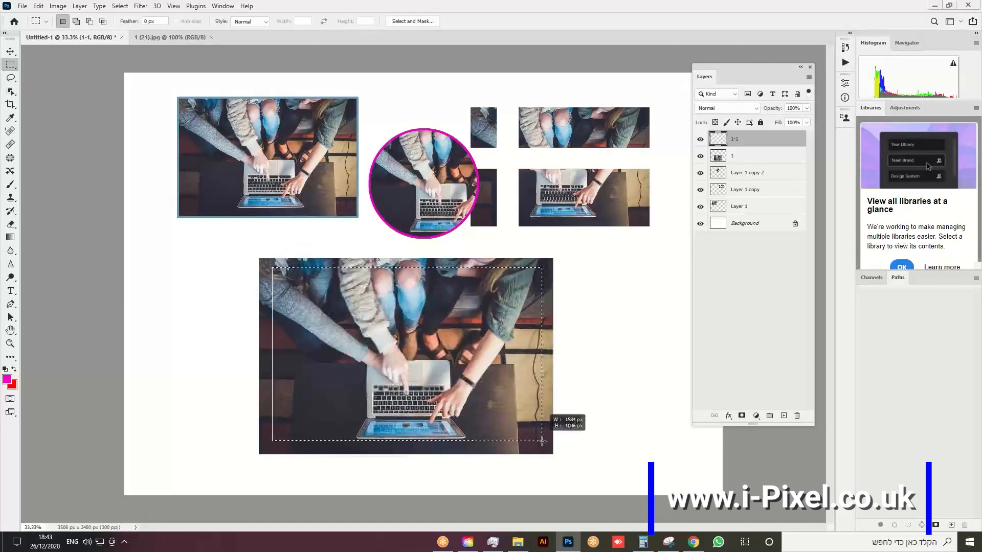
{"action": "right_click", "coordinate": [406, 357]}
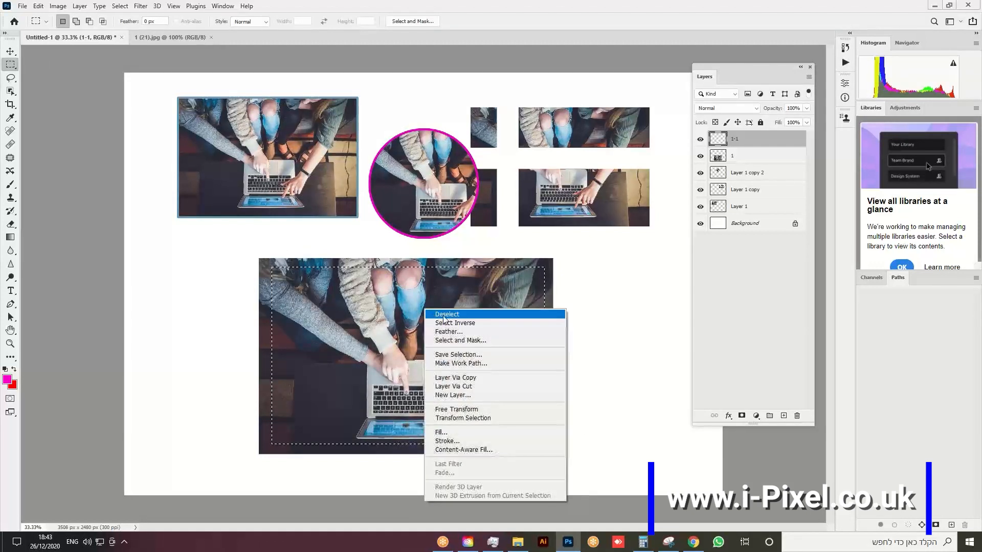
{"action": "left_click", "coordinate": [447, 441]}
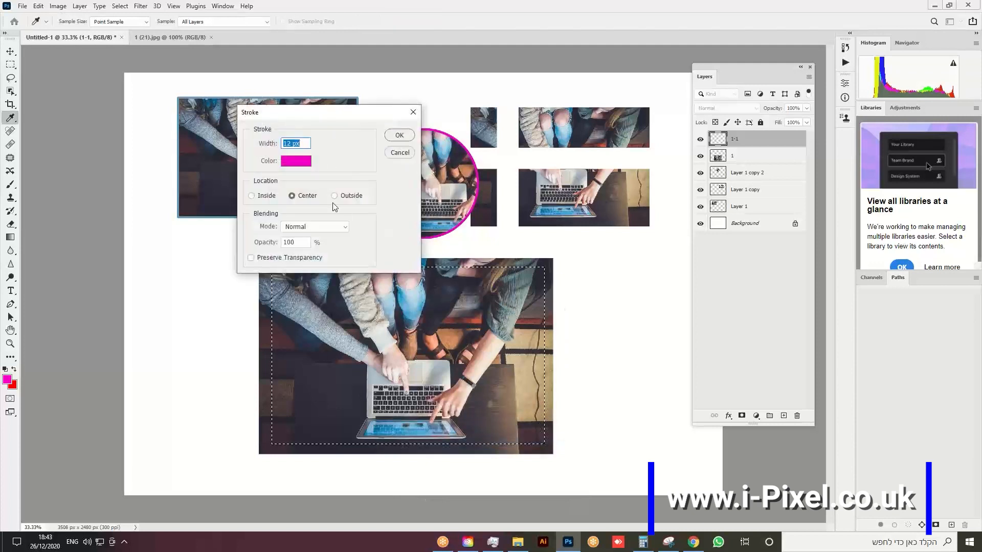
{"action": "left_click", "coordinate": [295, 161]}
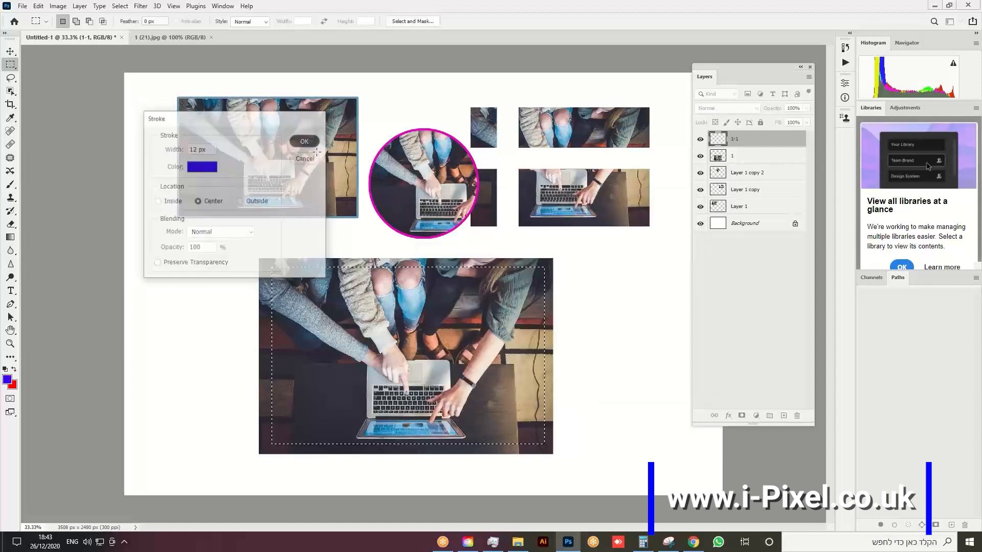
{"action": "left_click", "coordinate": [304, 141]}
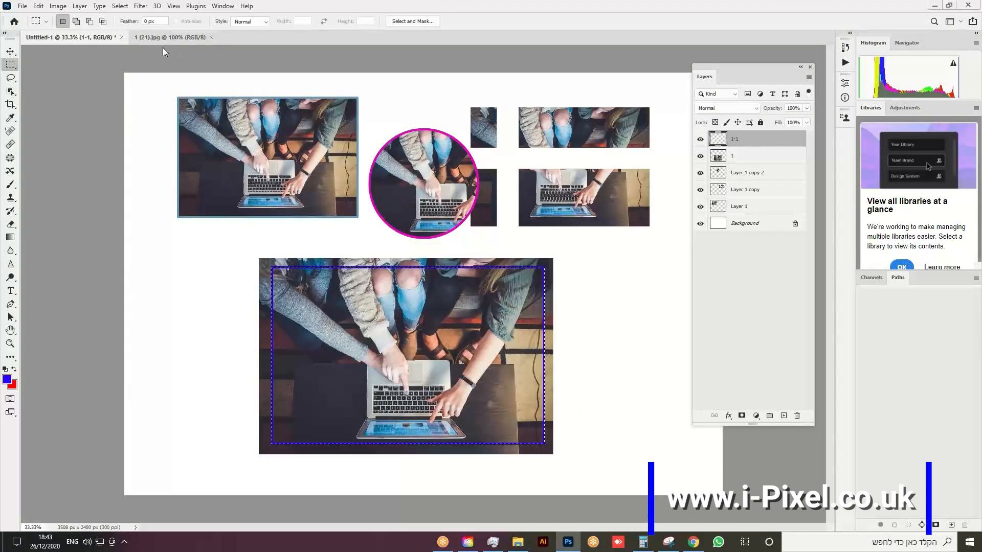
{"action": "left_click", "coordinate": [119, 6]}
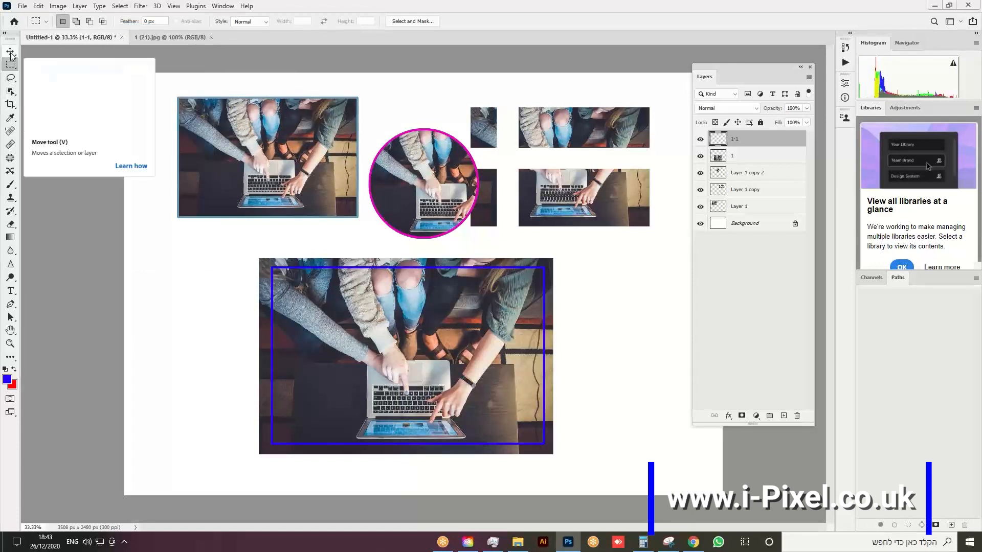
Step: Select layers 1-1 and 1 and align their horizontal centres
{"action": "left_click", "coordinate": [10, 50]}
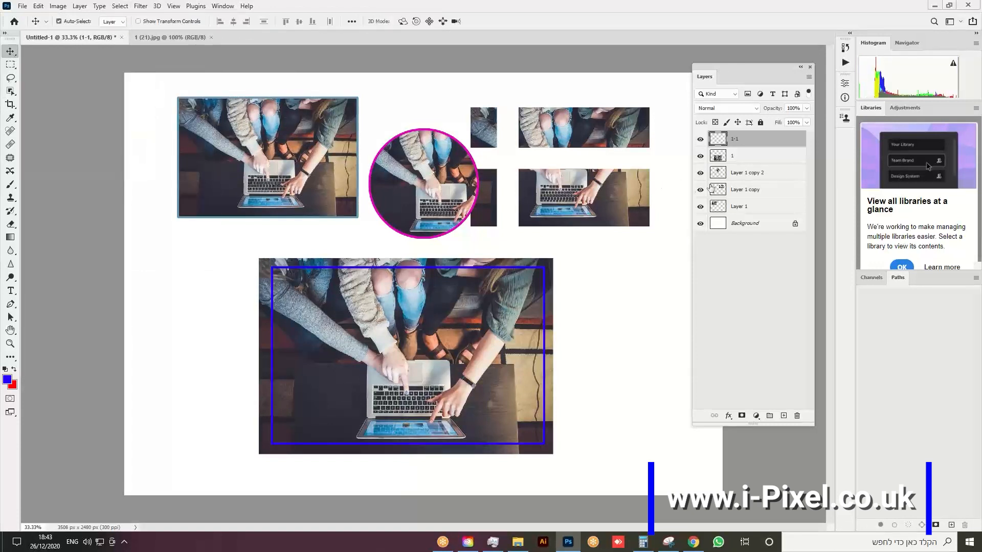
{"action": "left_click", "coordinate": [746, 190]}
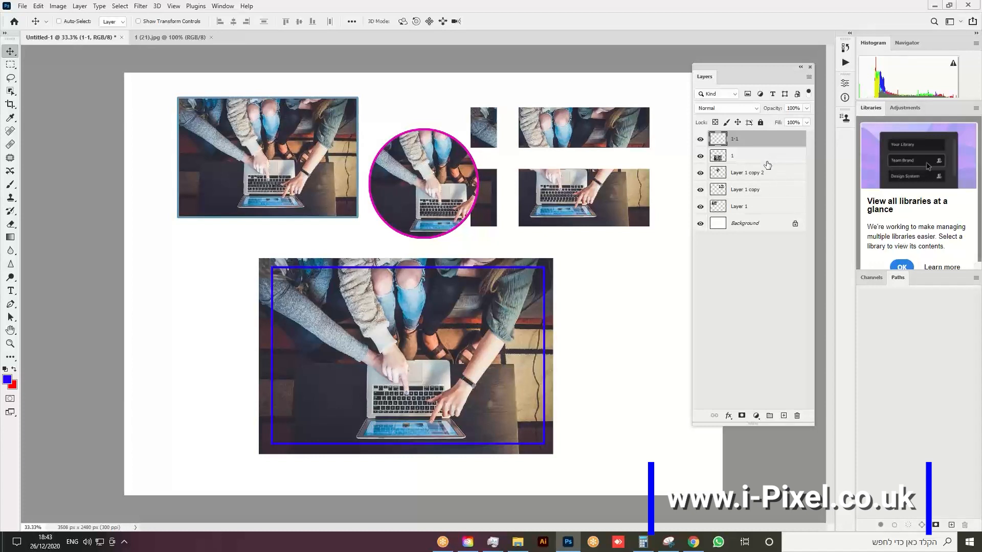
{"action": "left_click", "coordinate": [742, 155]}
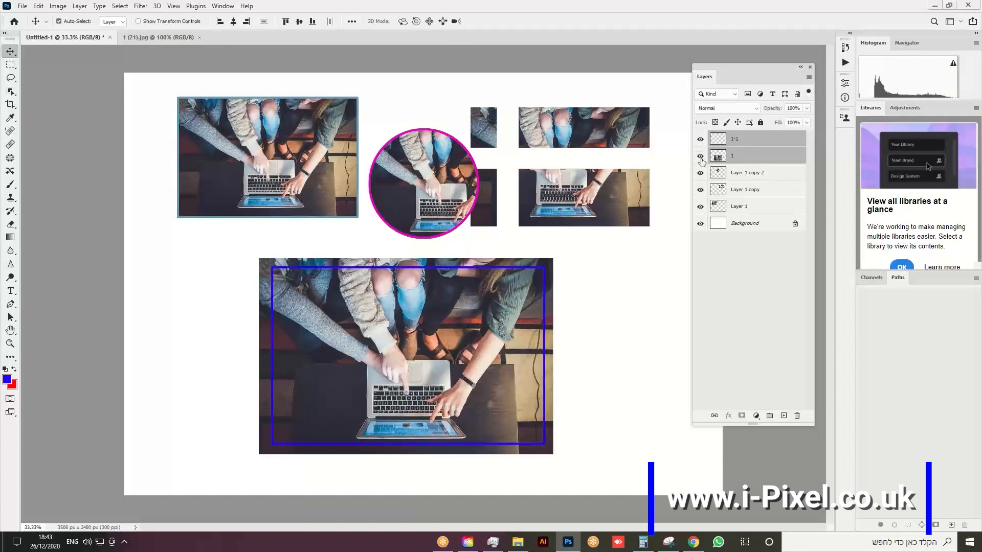
{"action": "left_click", "coordinate": [701, 157]}
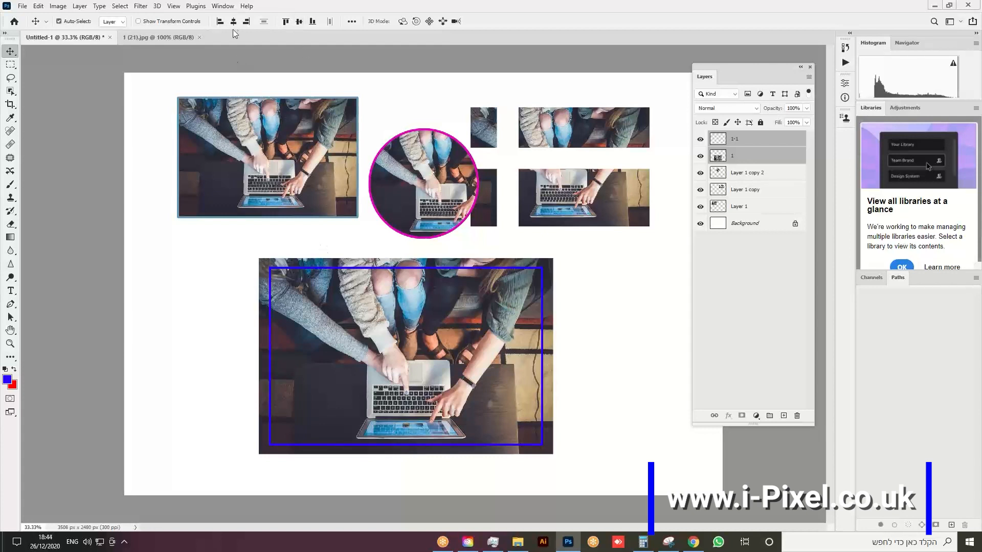
{"action": "mouse_move", "coordinate": [349, 279]}
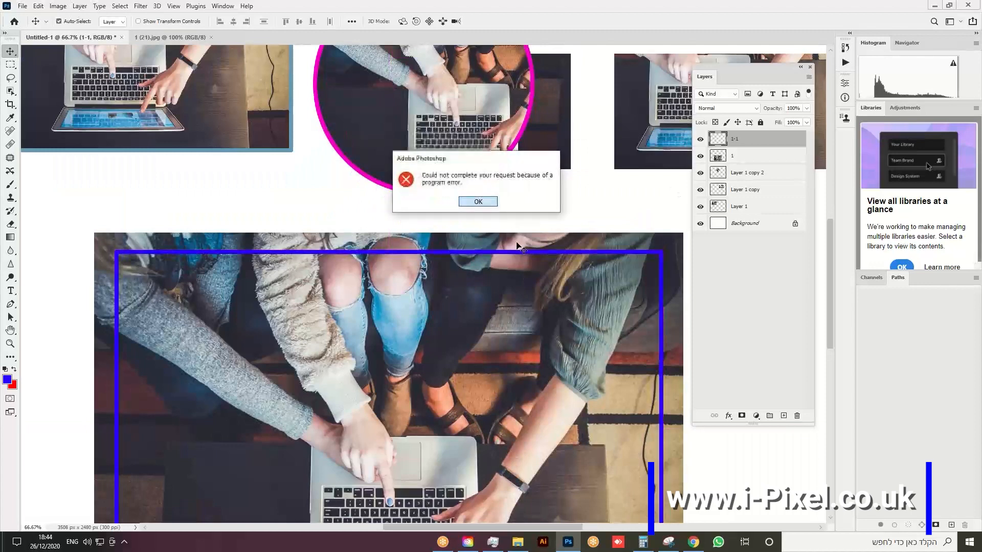
Step: Dismiss the program error message and pick the Rectangular Marquee tool
{"action": "left_click", "coordinate": [478, 201]}
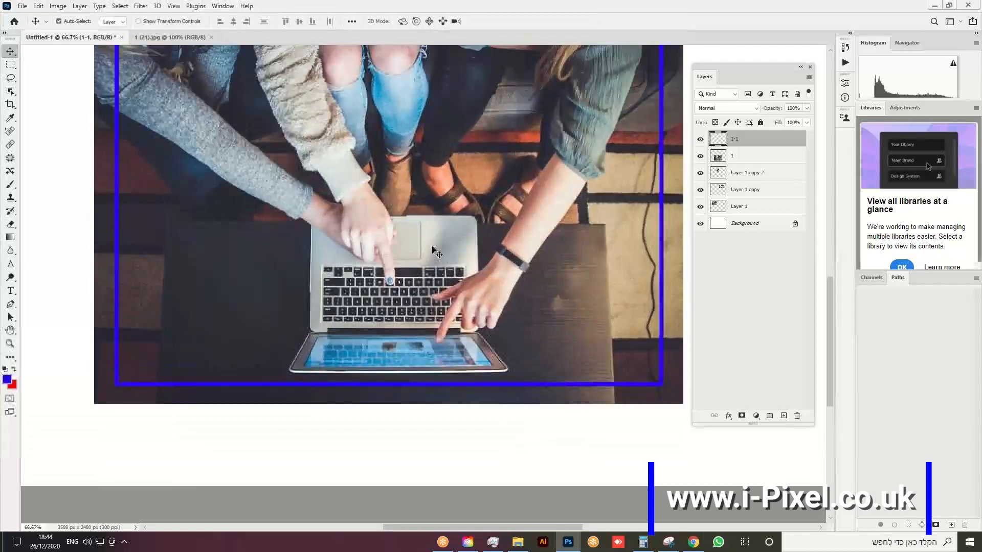
{"action": "left_click", "coordinate": [10, 64]}
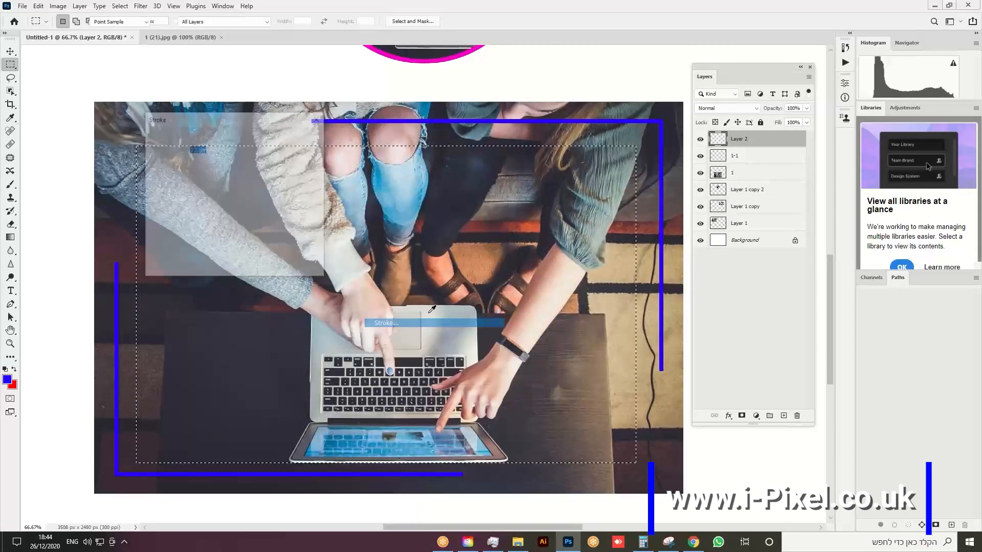
Step: Stroke the inner rectangular selection with a 5 px white border
{"action": "left_click", "coordinate": [385, 323]}
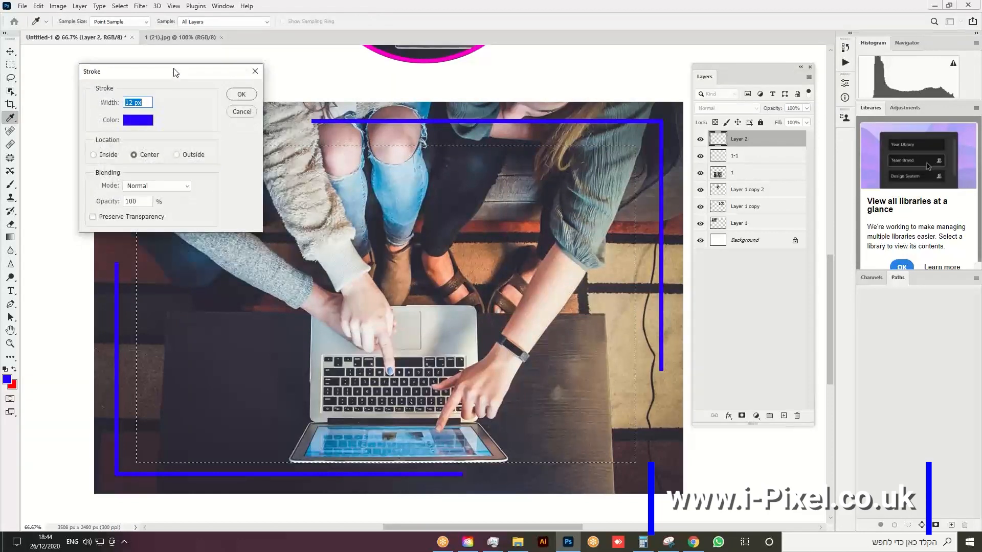
{"action": "type", "text": "5"}
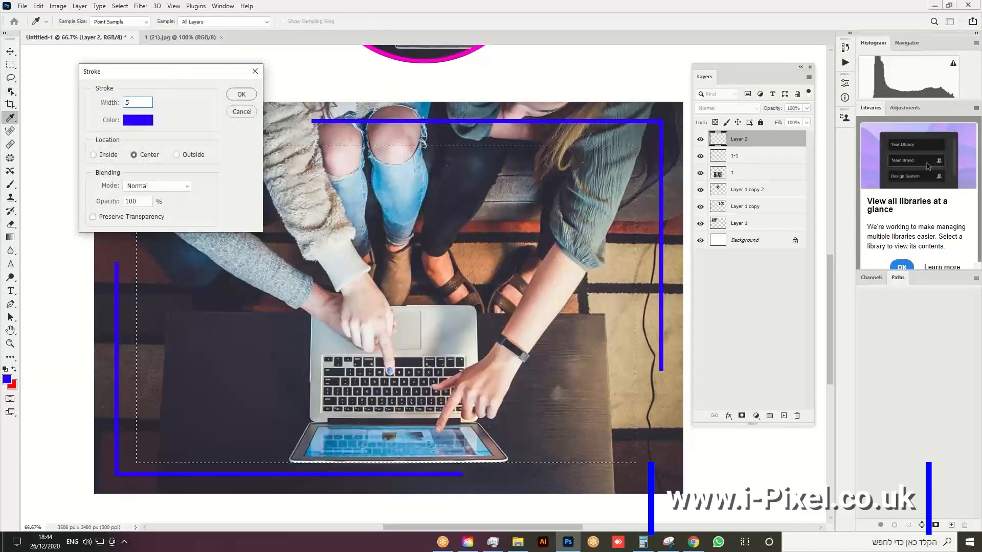
{"action": "left_click", "coordinate": [138, 120]}
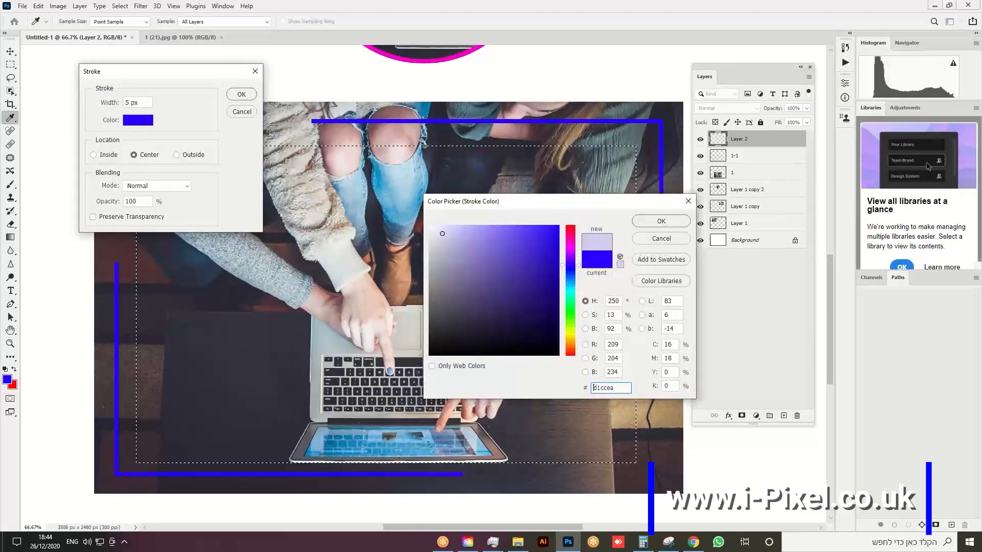
{"action": "left_click", "coordinate": [660, 221]}
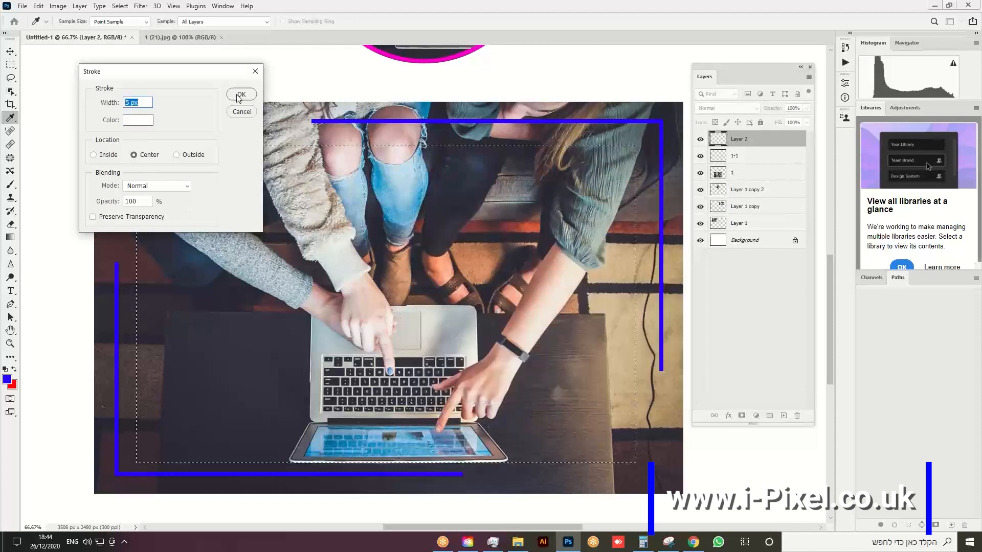
{"action": "left_click", "coordinate": [241, 95]}
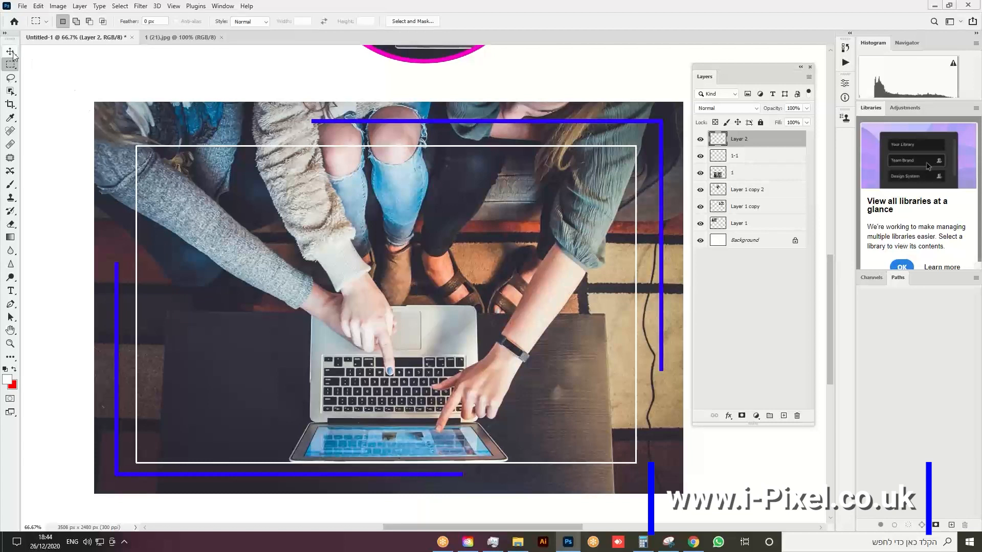
{"action": "left_click", "coordinate": [11, 52]}
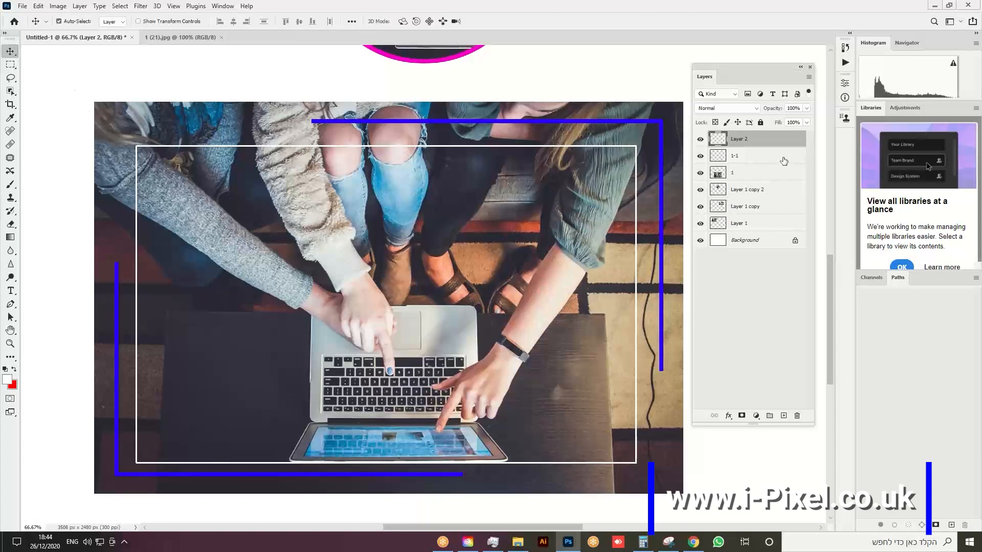
{"action": "left_click", "coordinate": [752, 155]}
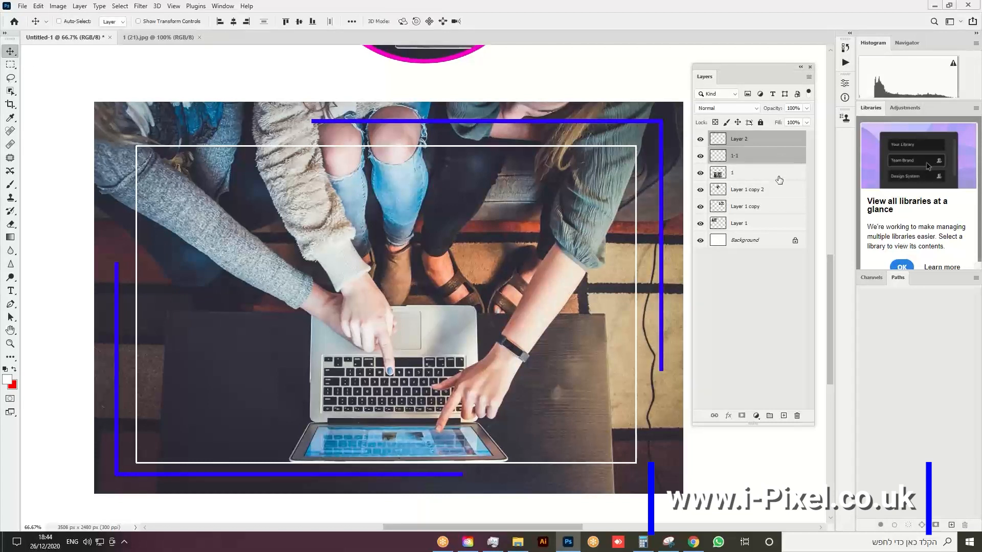
{"action": "left_click", "coordinate": [739, 173]}
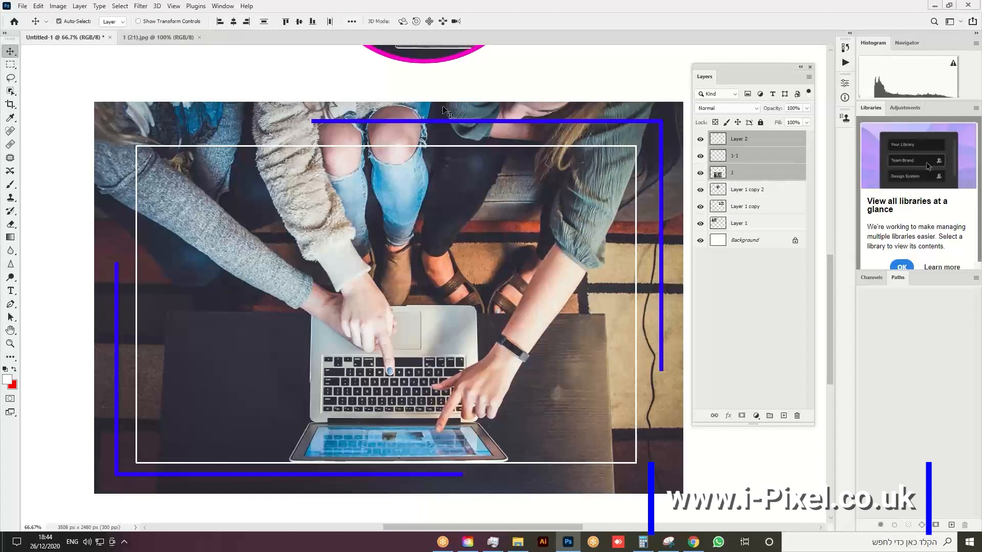